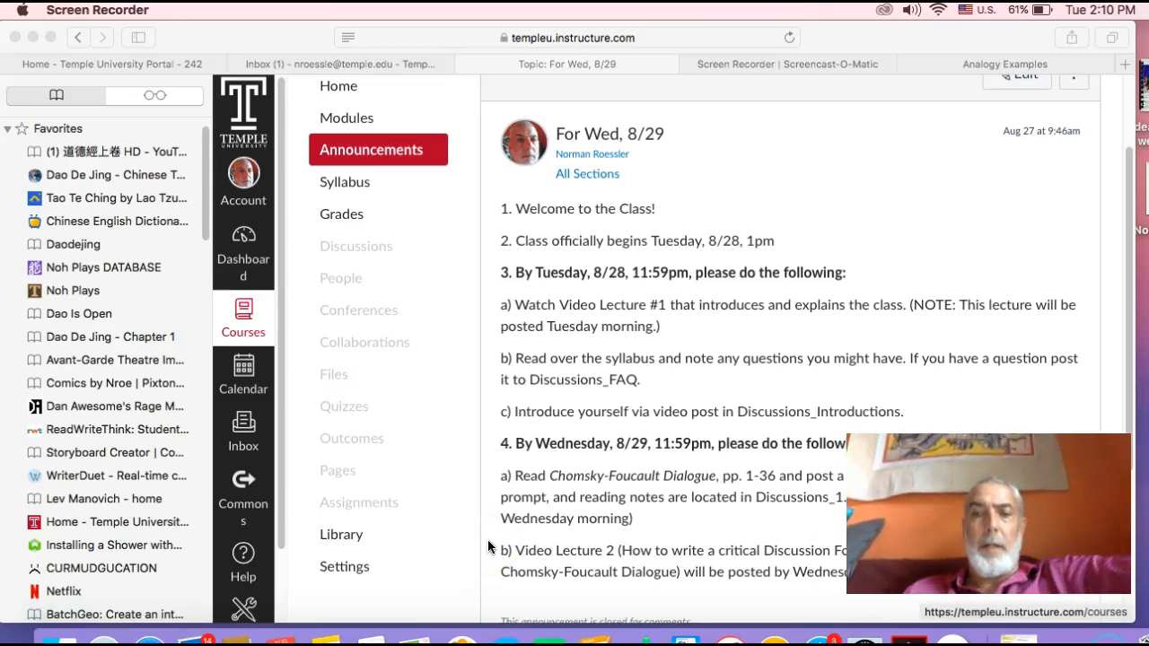
Show the Discussions list with pinned FAQ, Class Introductions and Discussion 1, and select Class Introductions.
scroll(up, 3)
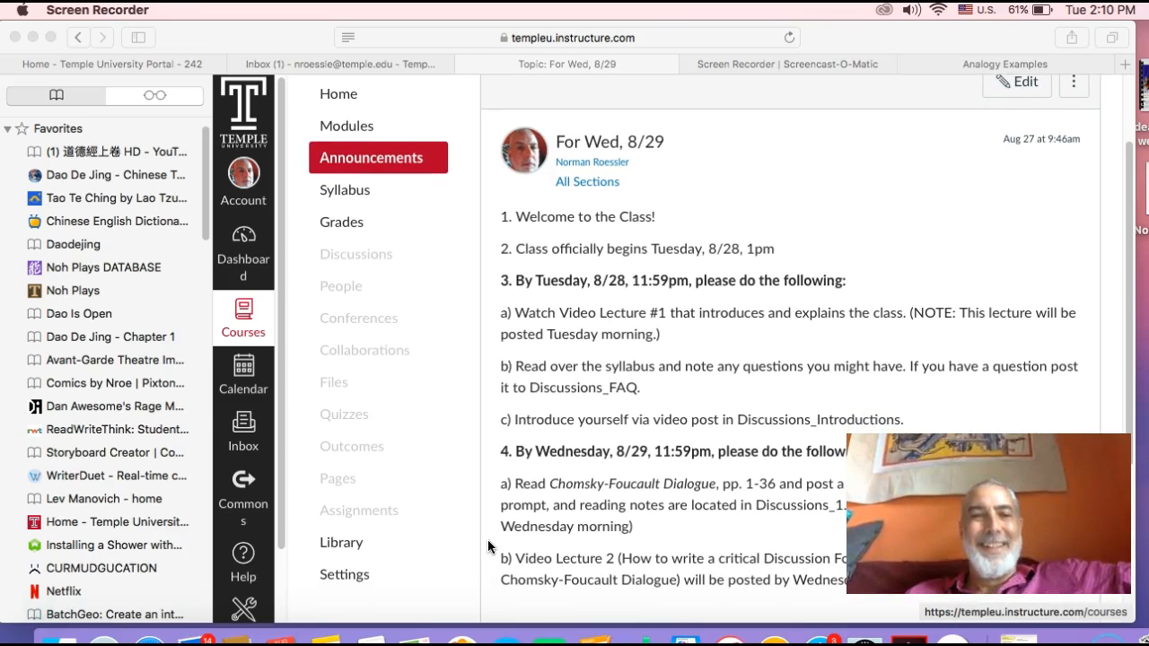
scroll(down, 3)
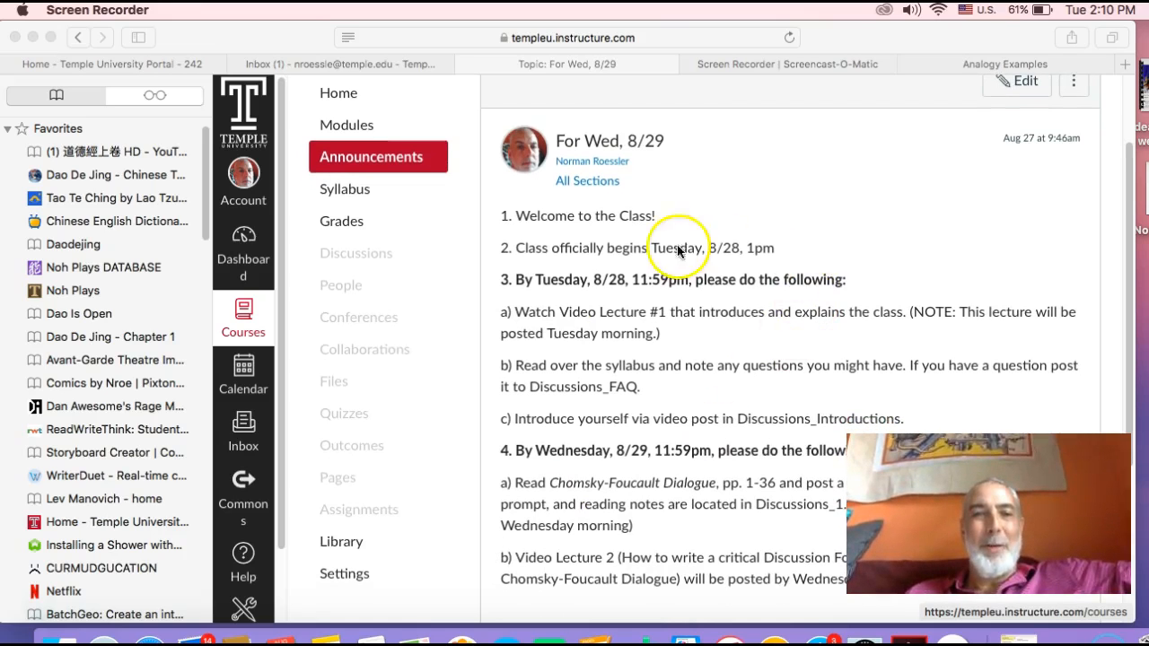
mouse_move(723, 402)
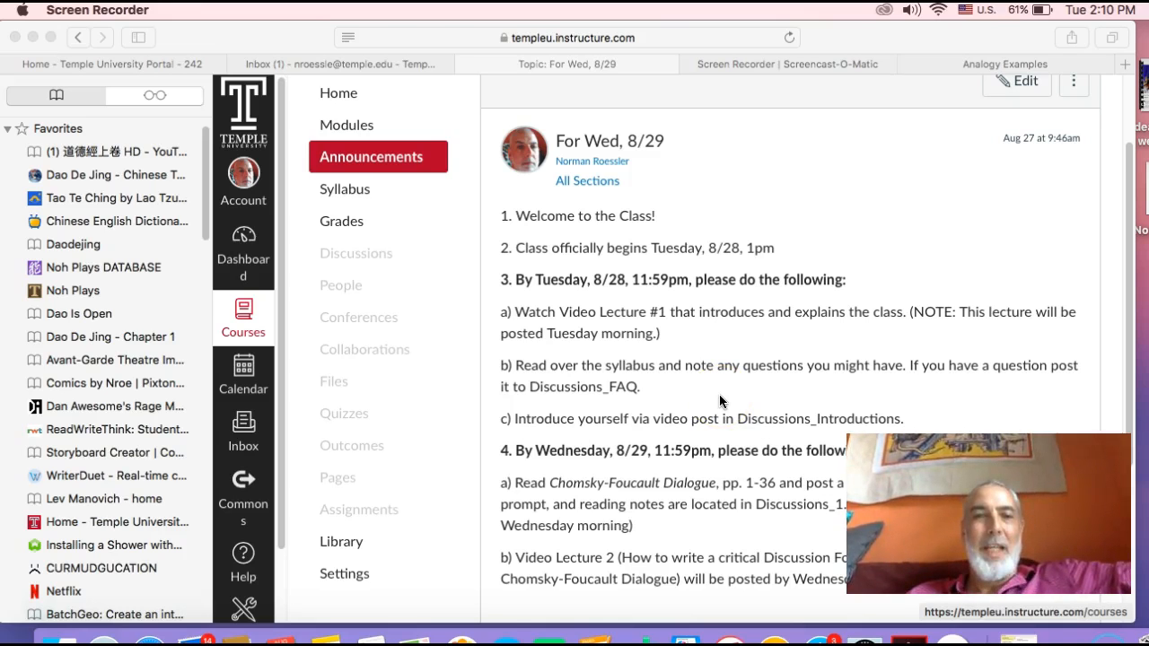
scroll(down, 3)
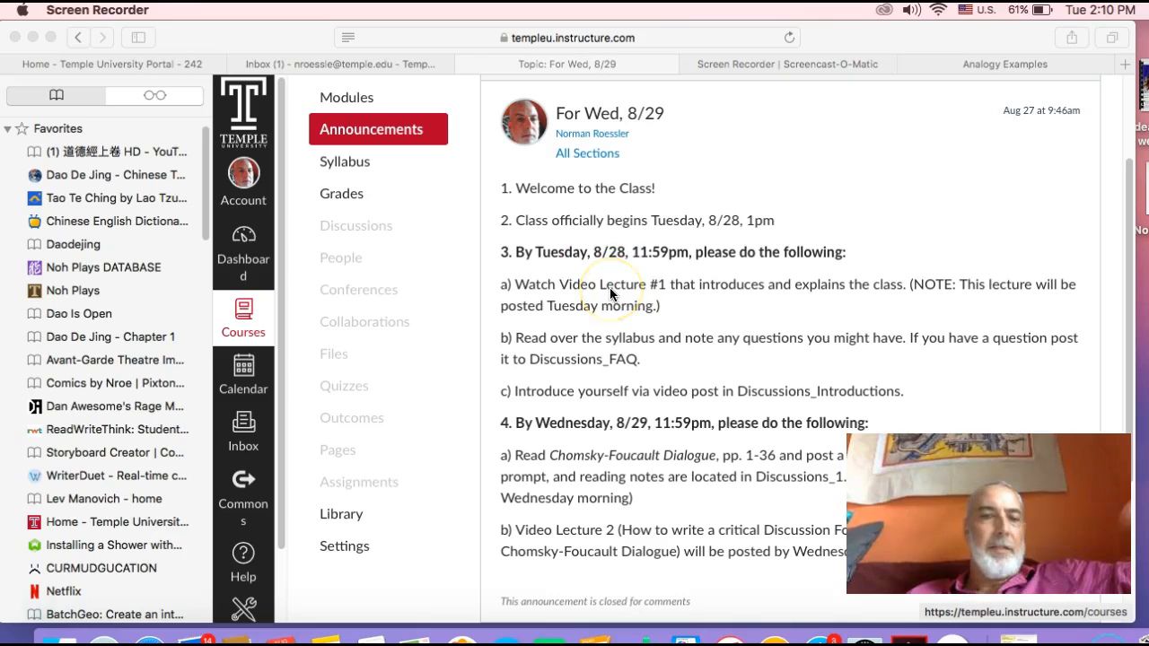
mouse_move(612, 289)
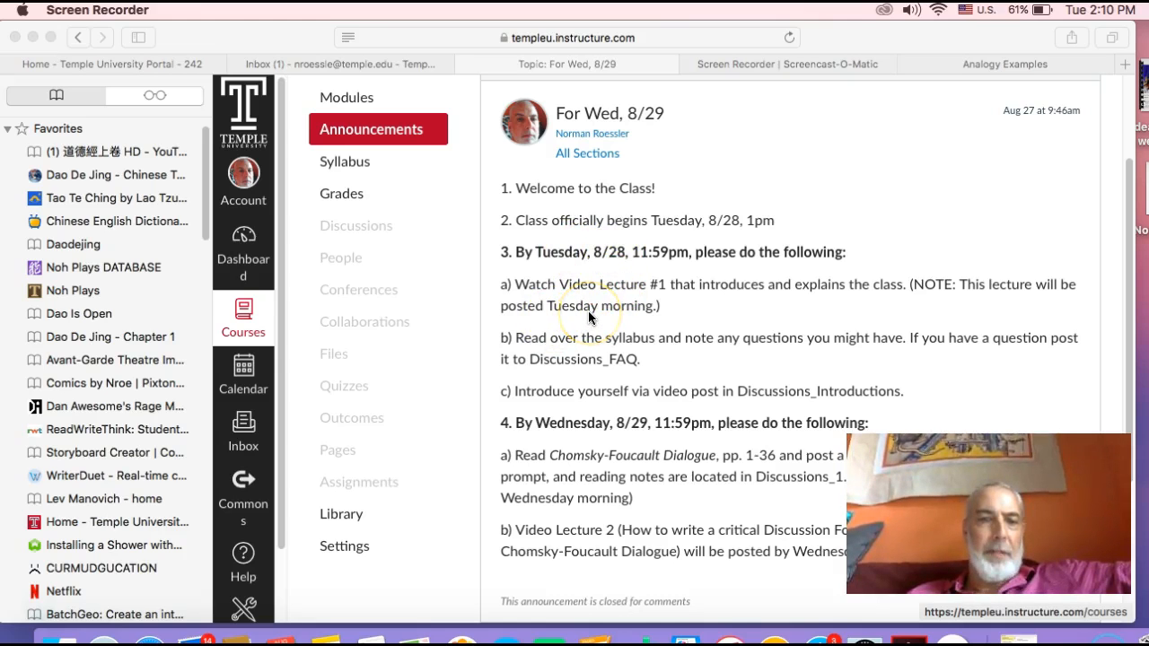
mouse_move(435, 350)
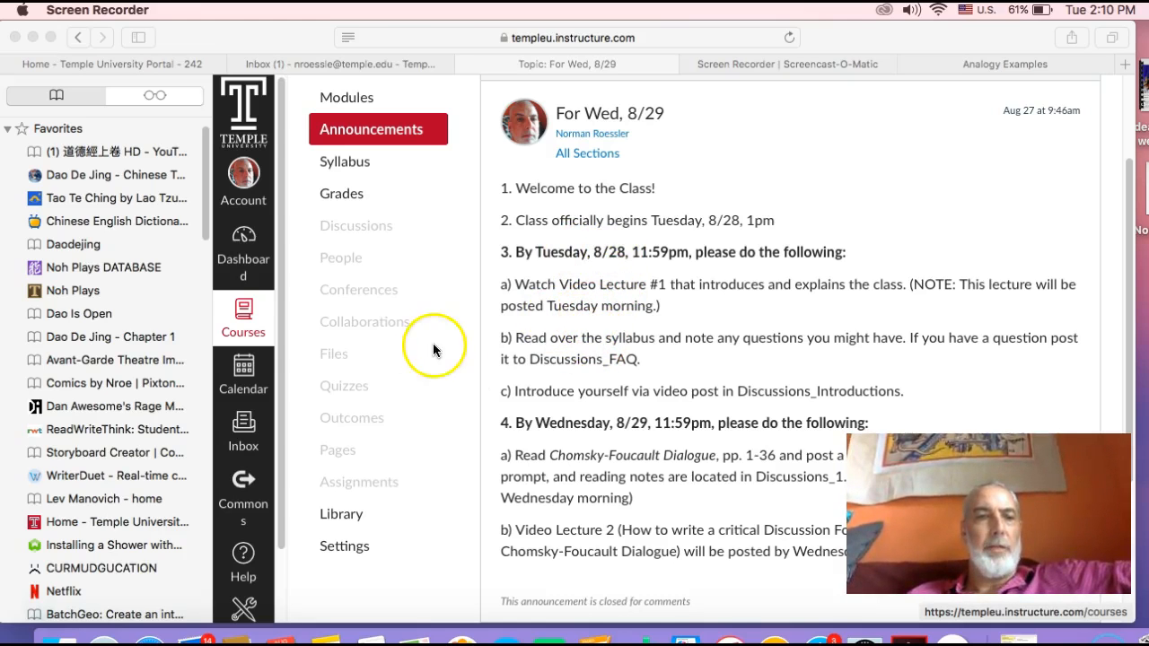
click(355, 225)
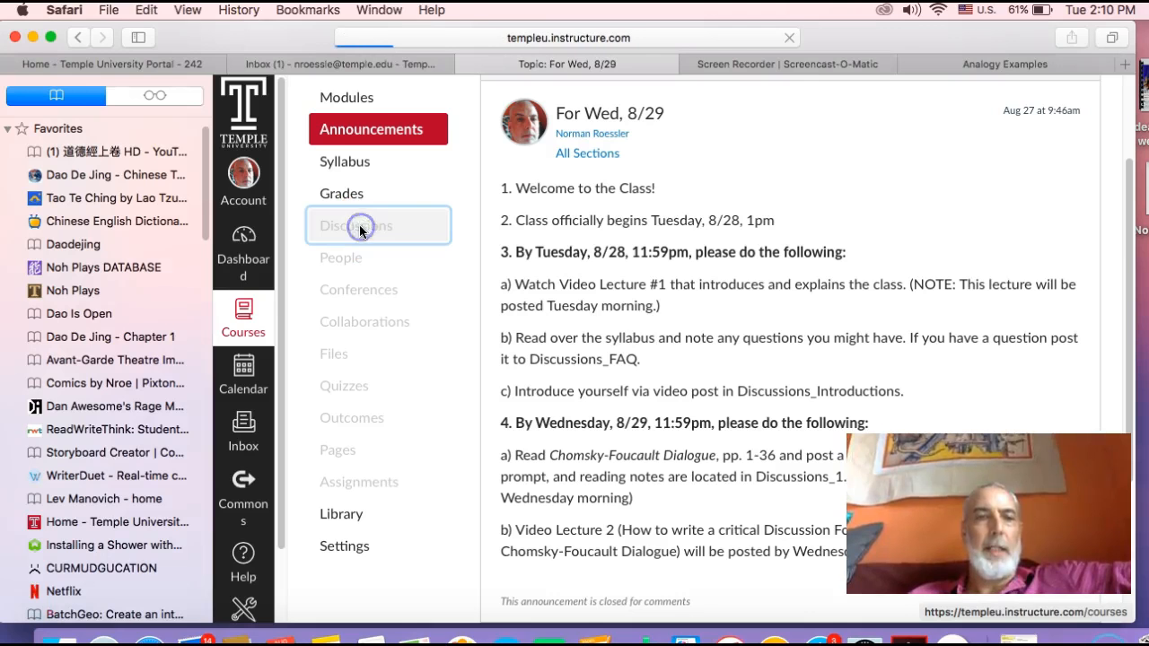
click(357, 225)
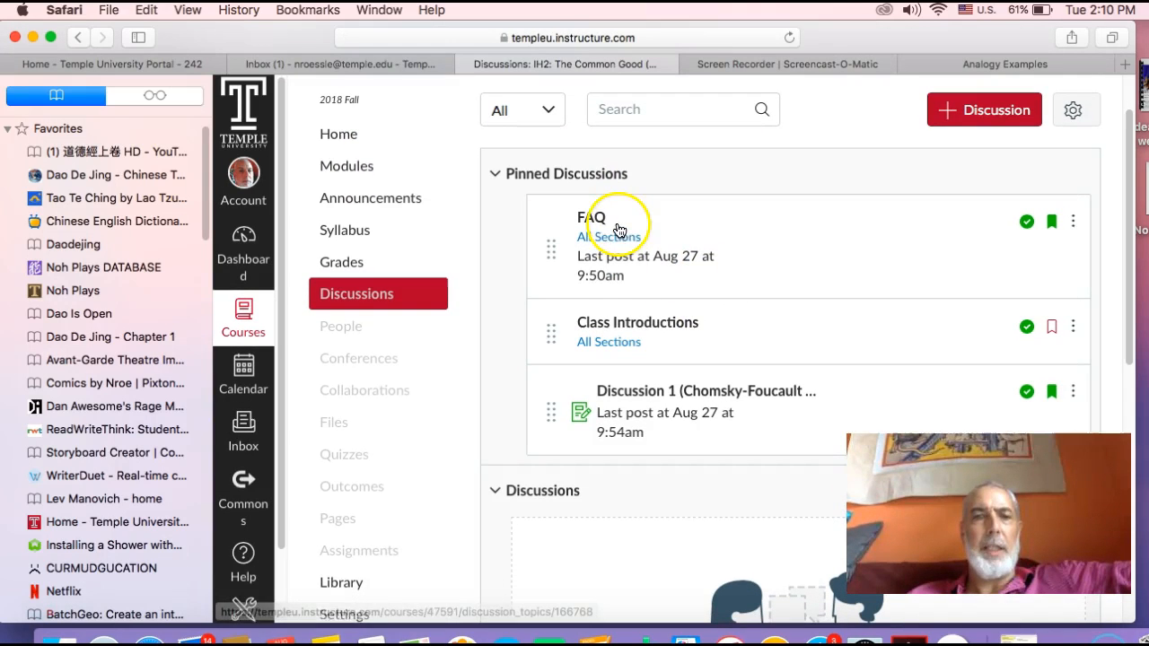
mouse_move(651, 390)
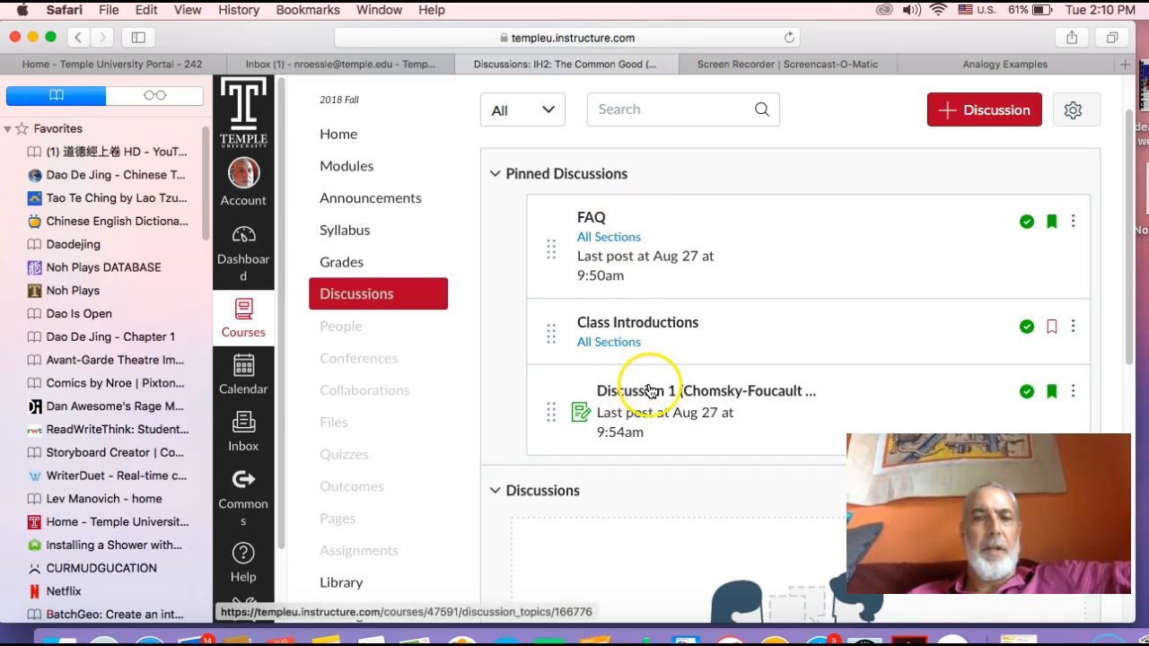
mouse_move(615, 229)
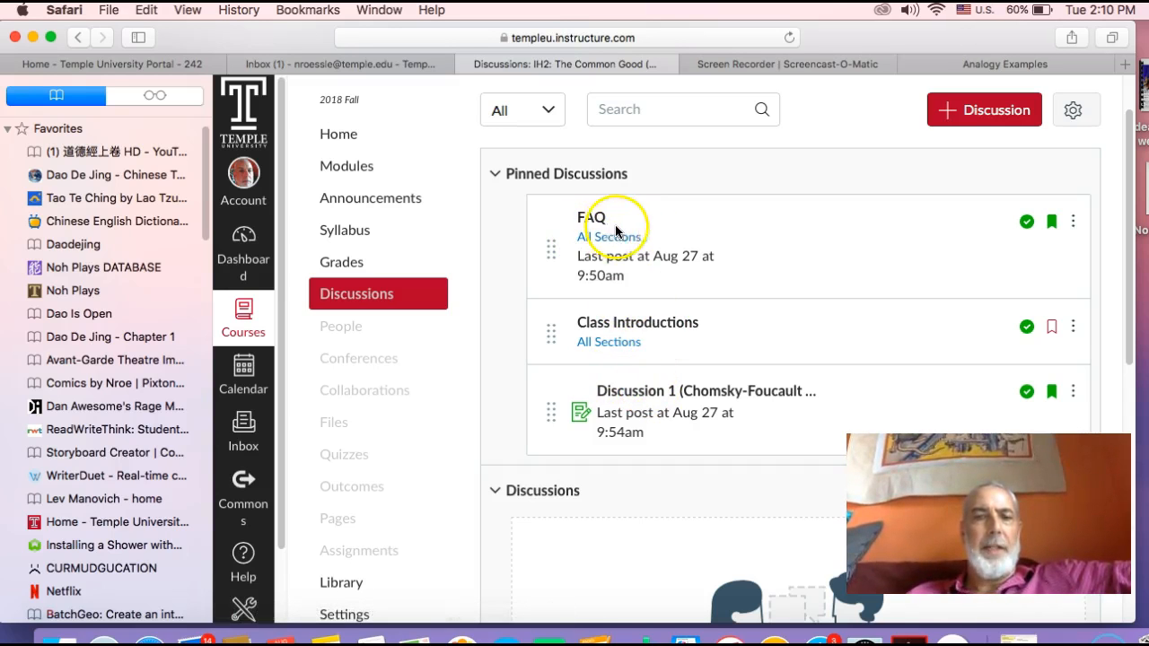
mouse_move(669, 260)
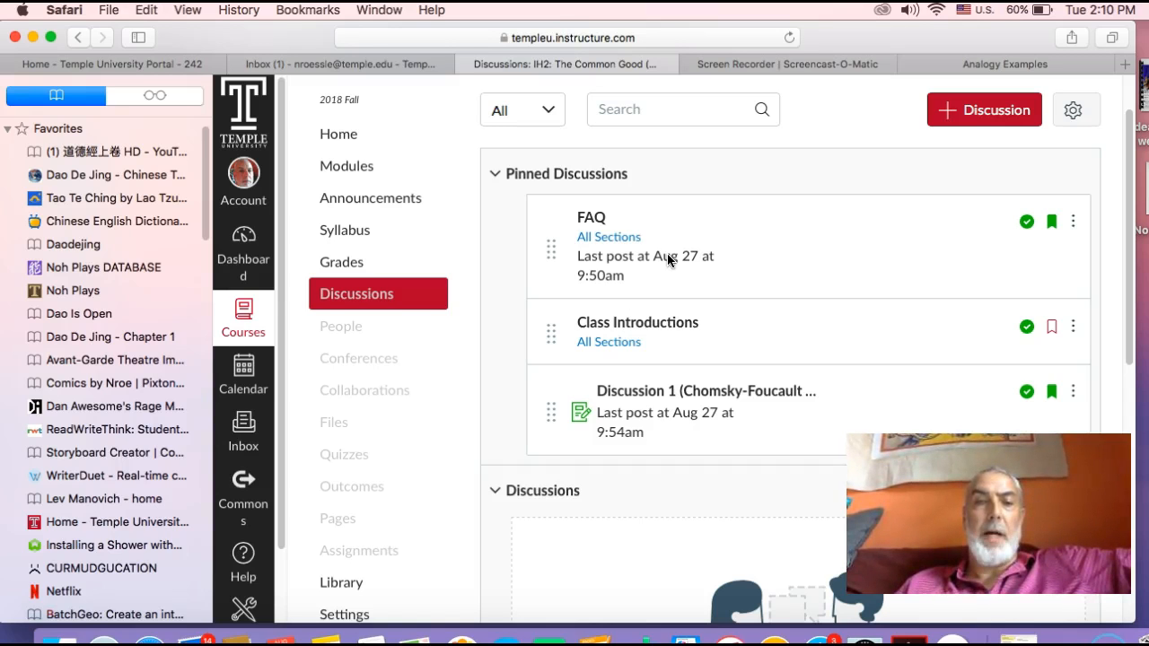
mouse_move(637, 322)
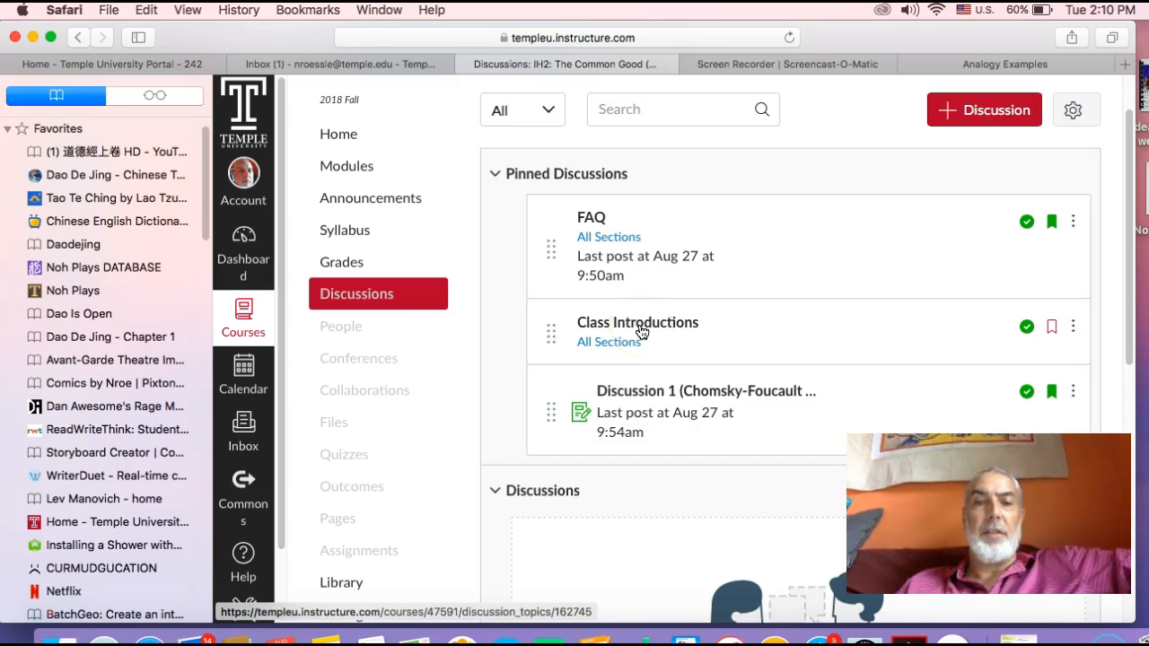
click(637, 322)
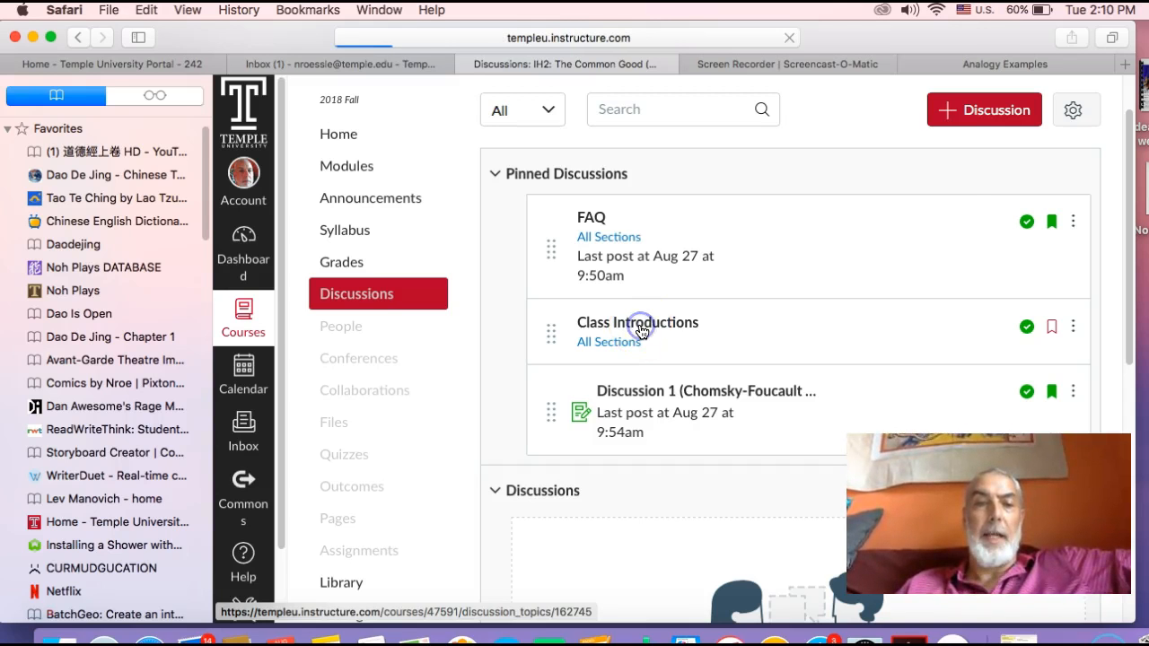
Open the Class Introductions topic in its edit form, showing its title and prompt.
click(637, 322)
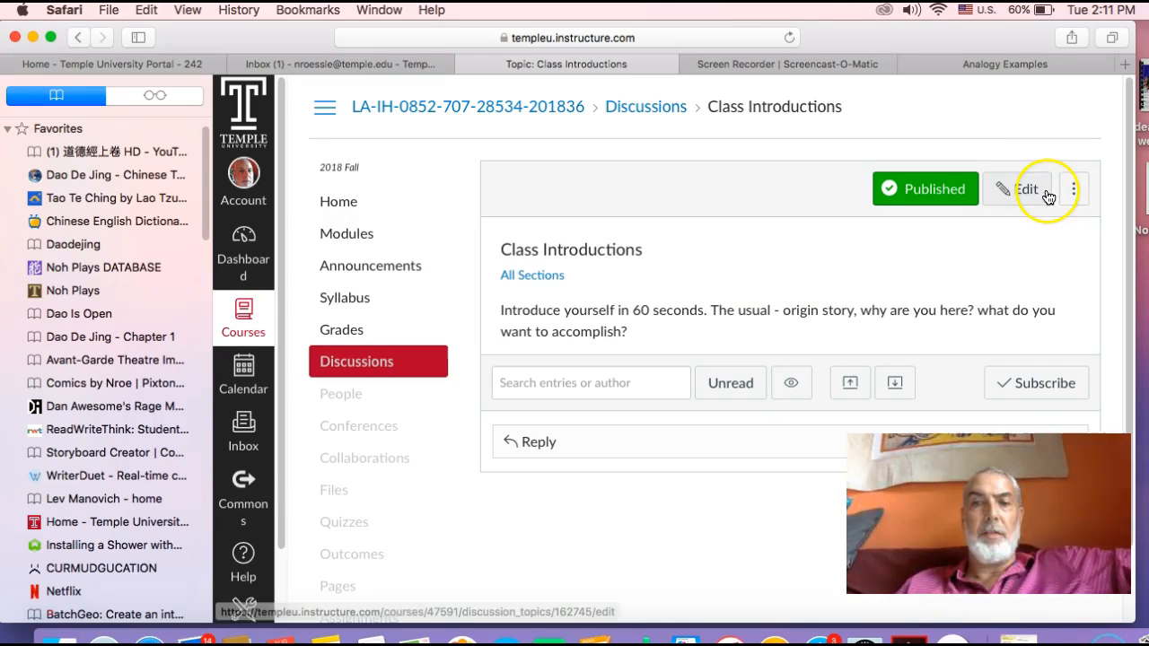
click(1015, 188)
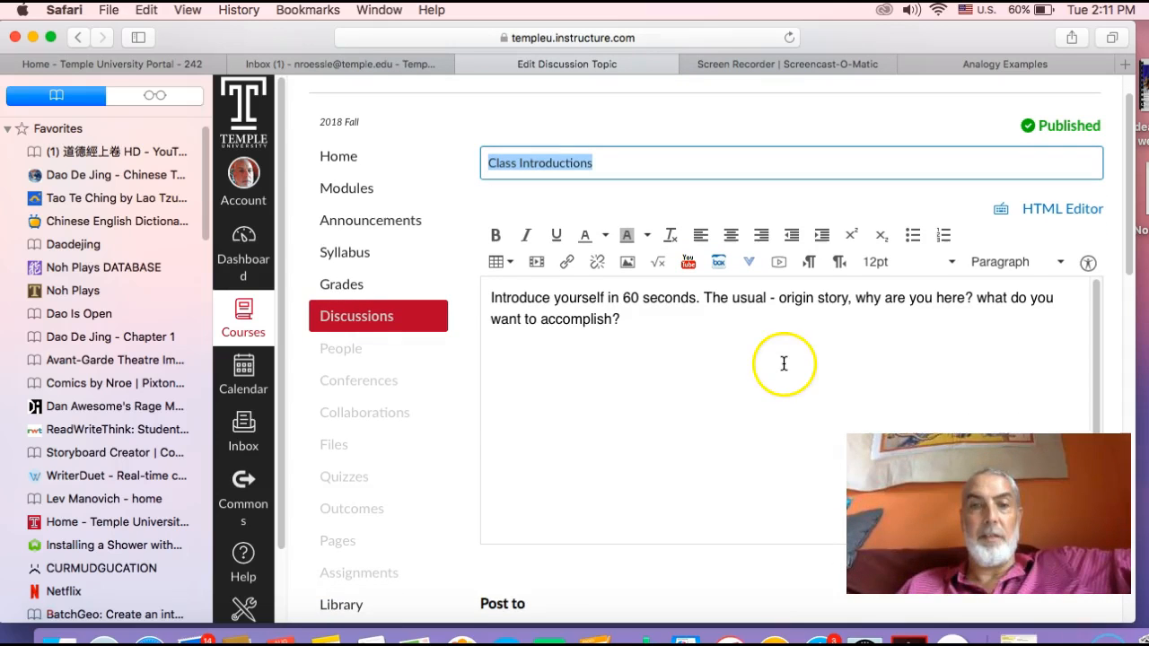
mouse_move(658, 328)
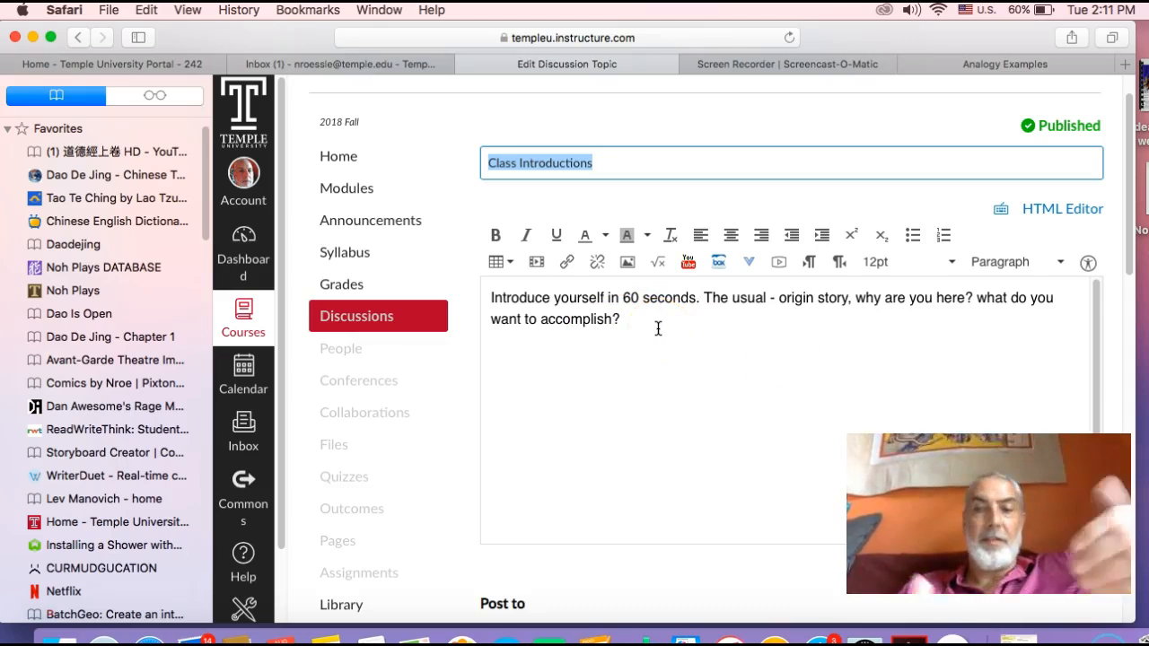
mouse_move(779, 262)
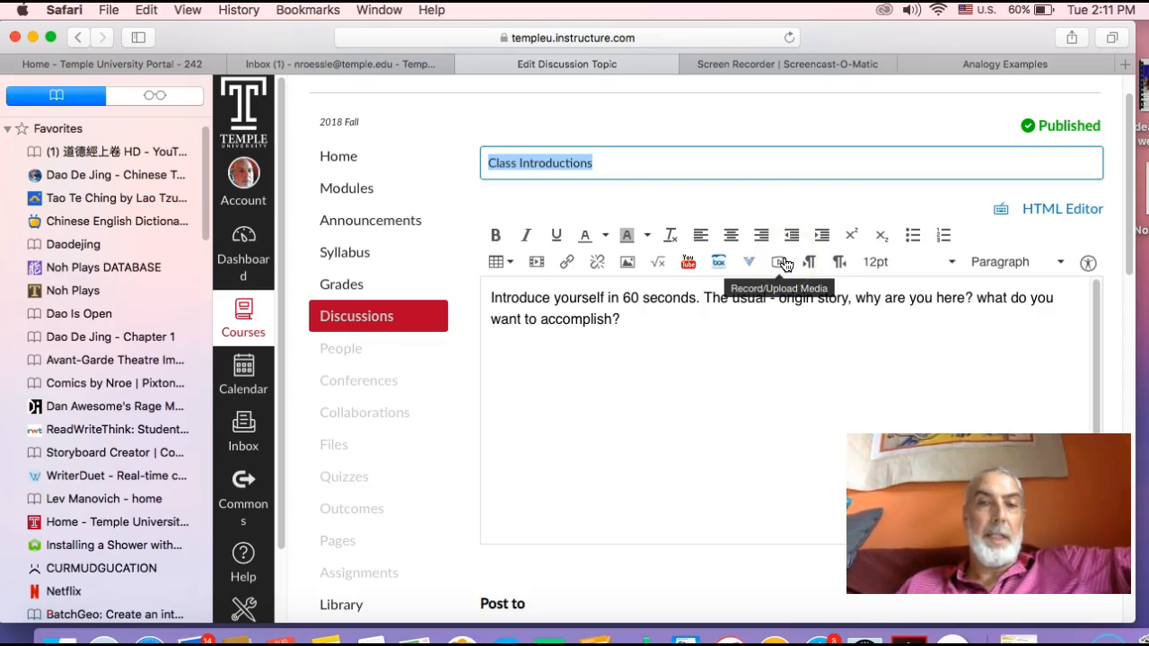
View the Record/Upload Media dialog's file upload options, then close it without adding media.
click(778, 261)
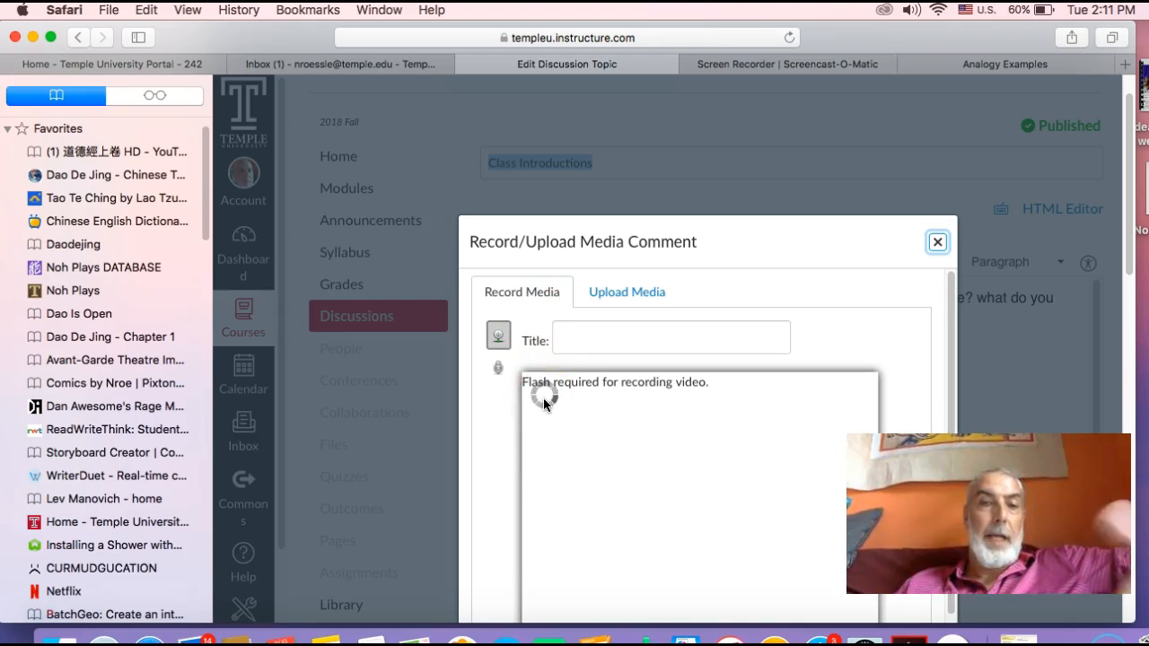
mouse_move(624, 403)
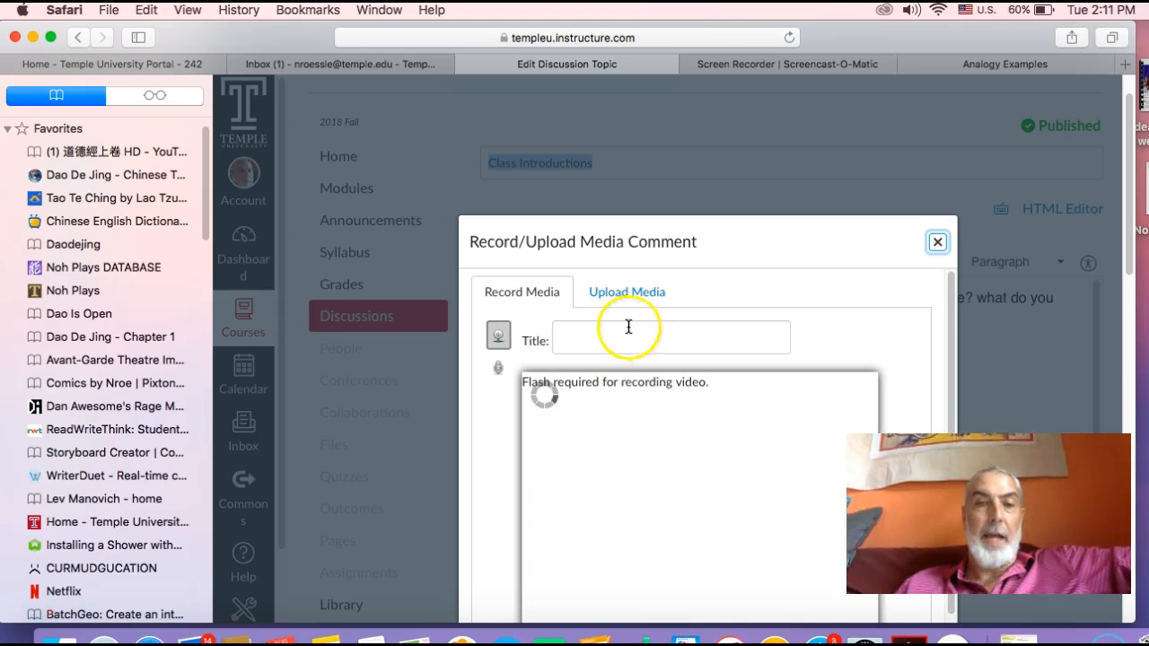
click(626, 292)
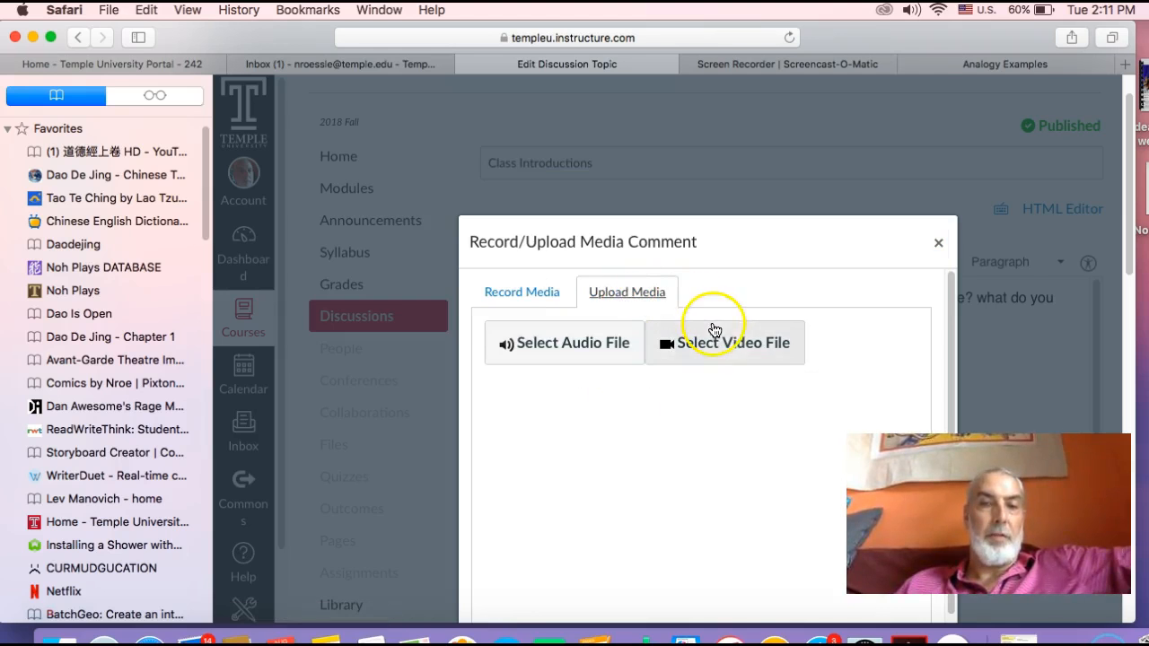
mouse_move(714, 347)
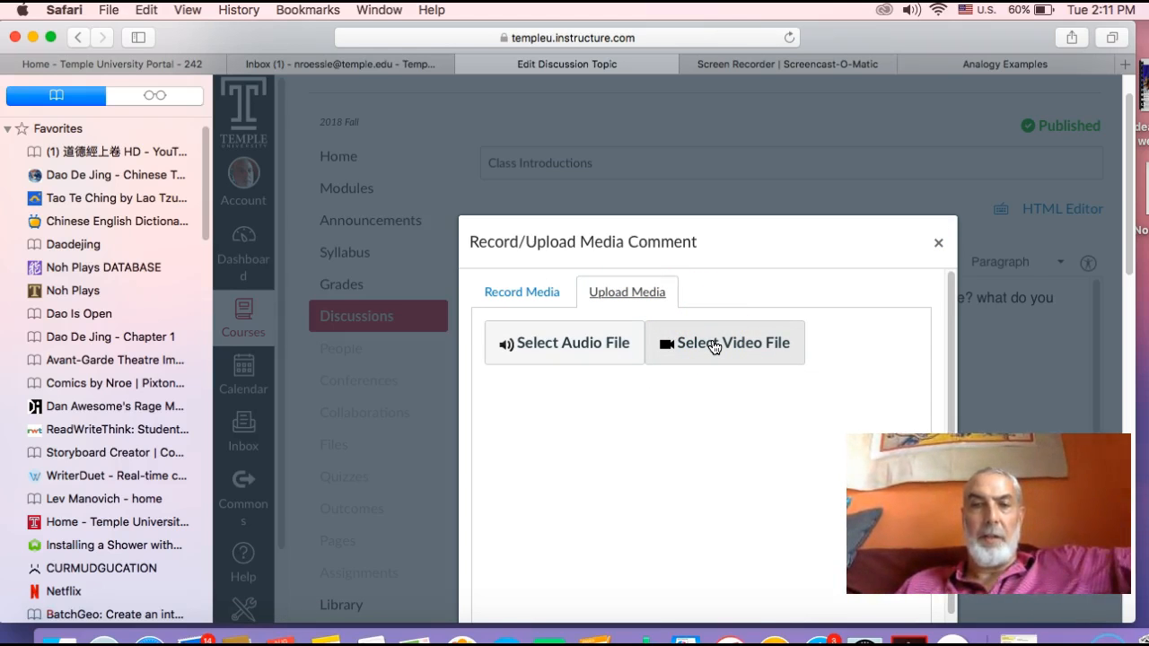
mouse_move(828, 280)
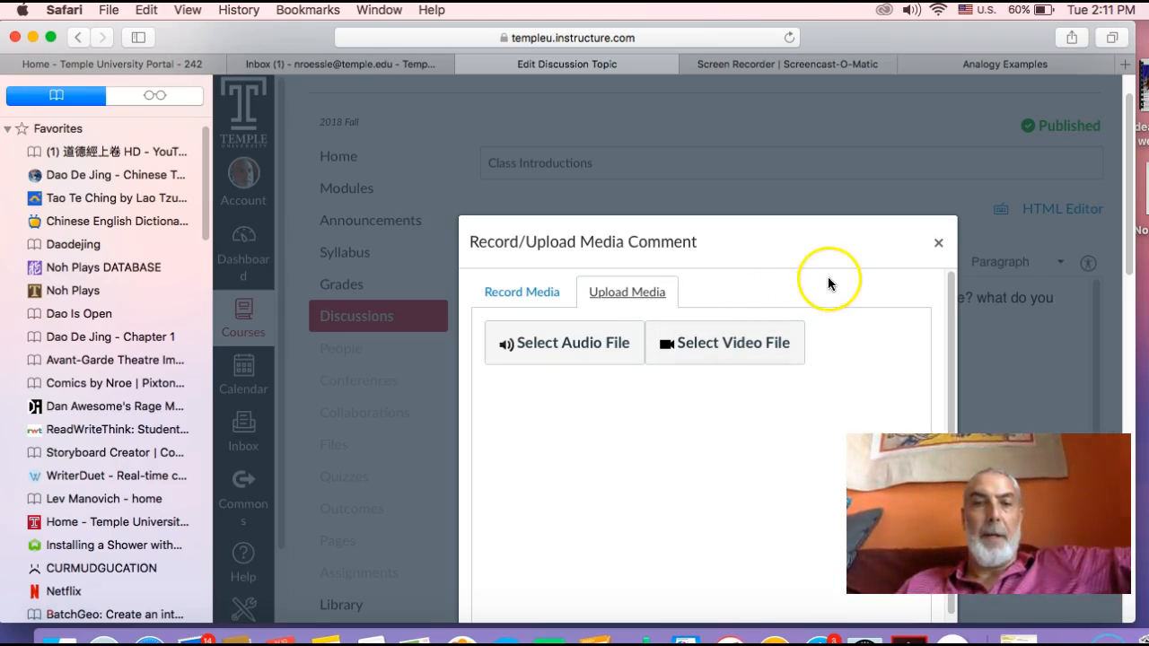
click(937, 242)
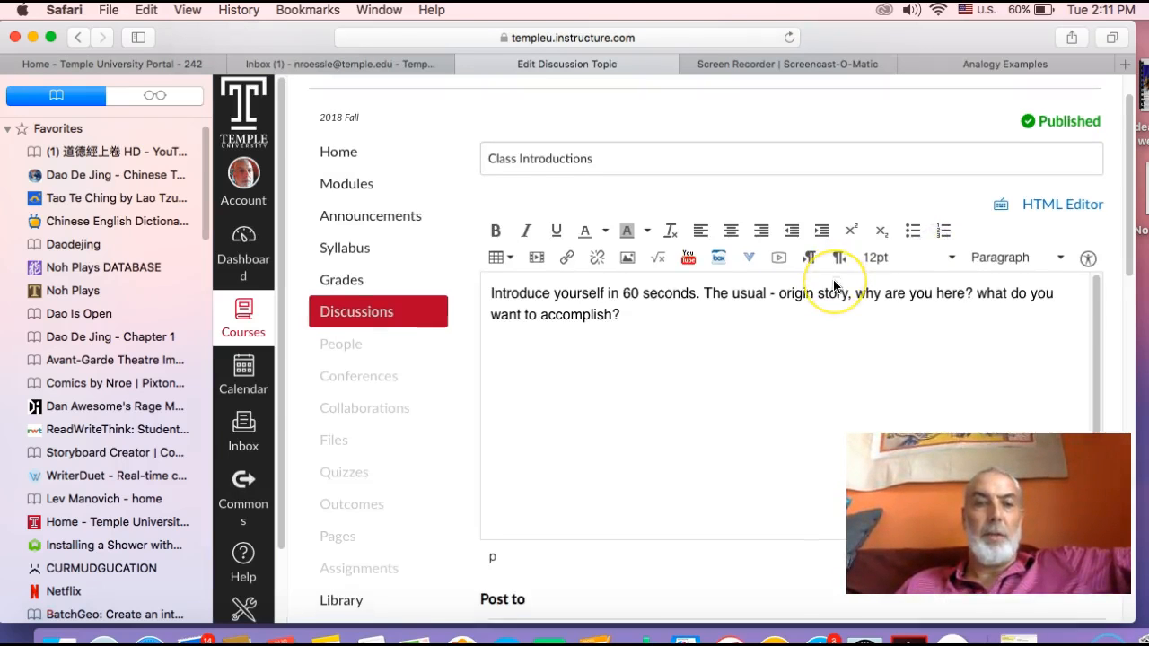
Go back to Discussions and open Discussion 1 (Chomsky-Foucault Dialogue) with its reading PDF.
scroll(down, 3)
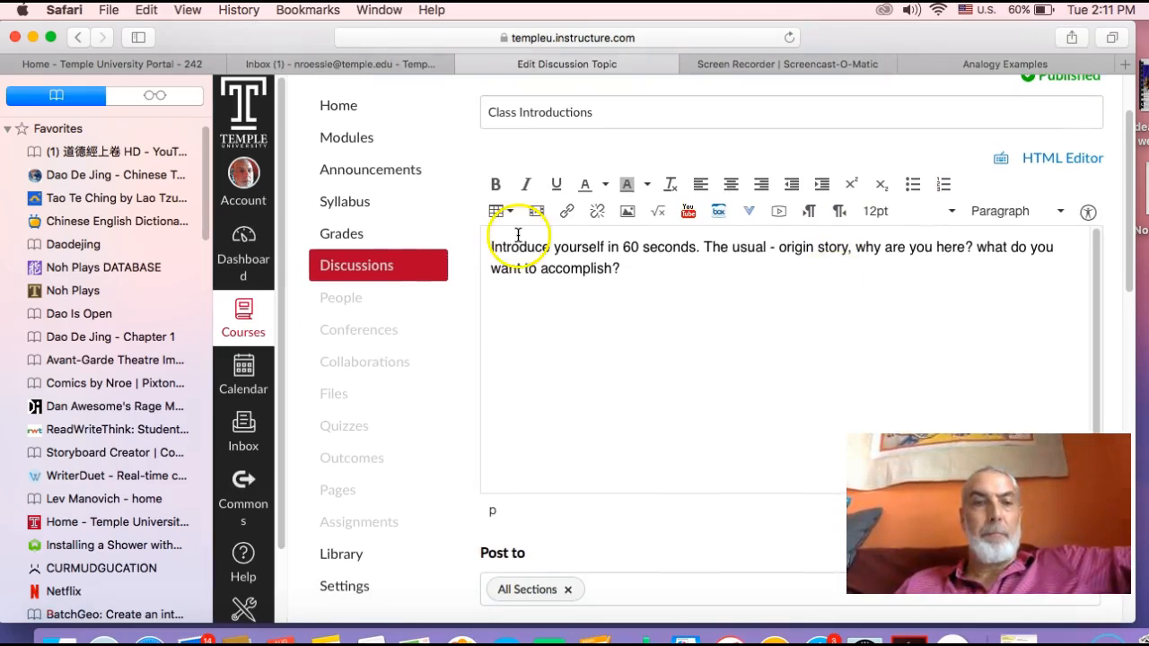
click(357, 265)
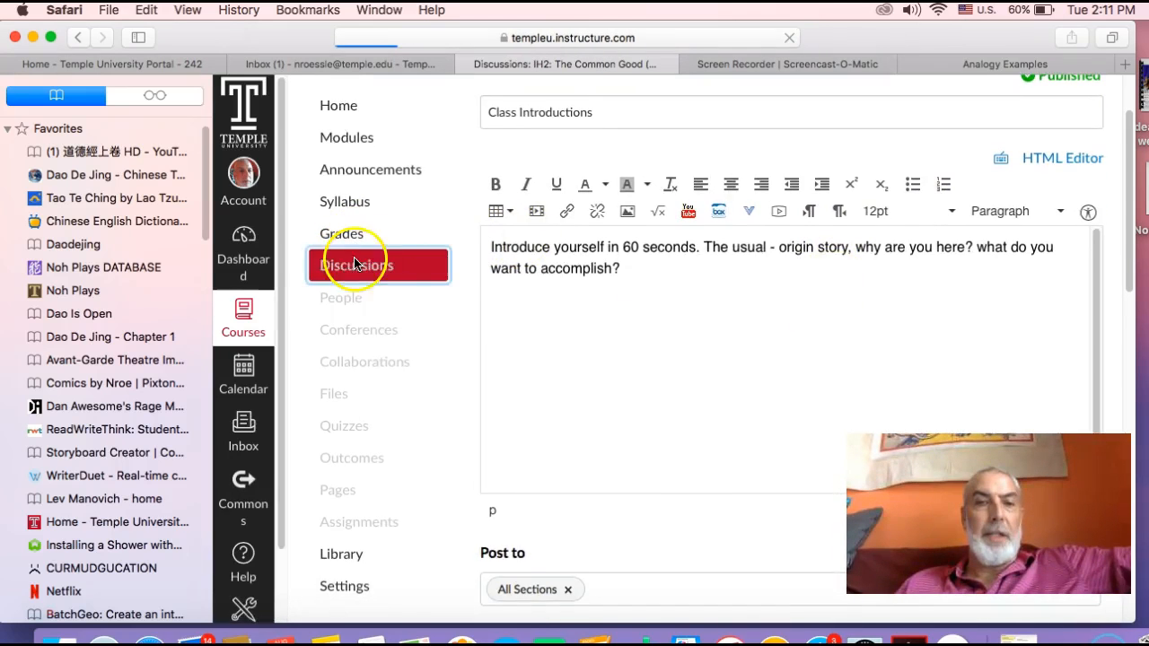
click(355, 265)
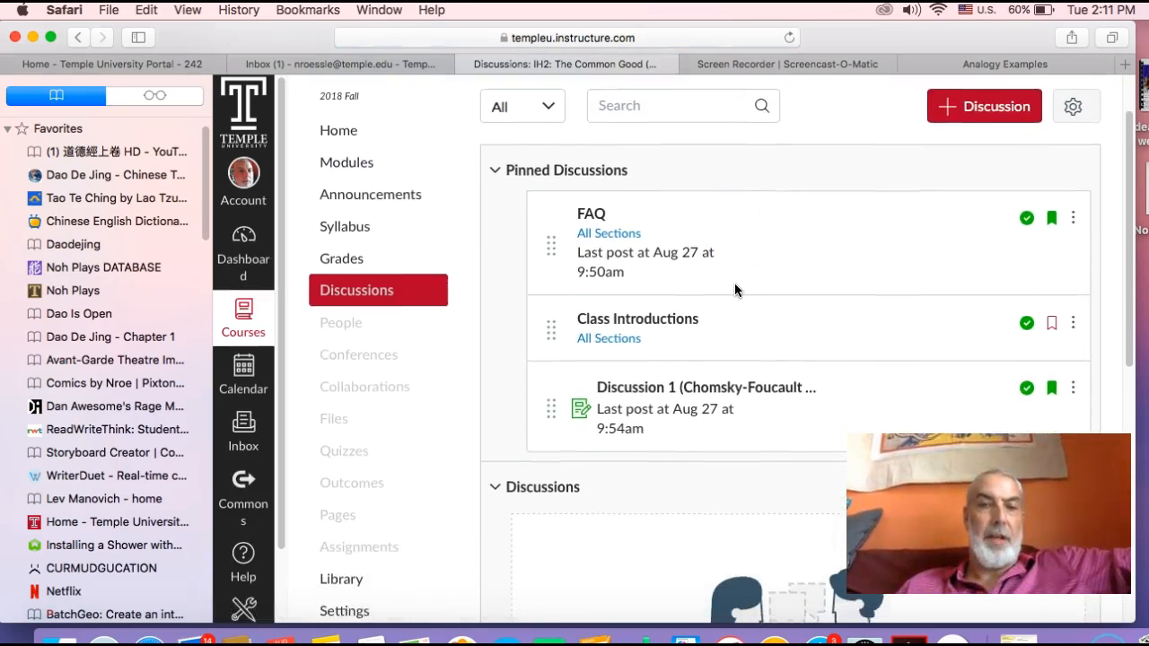
scroll(down, 3)
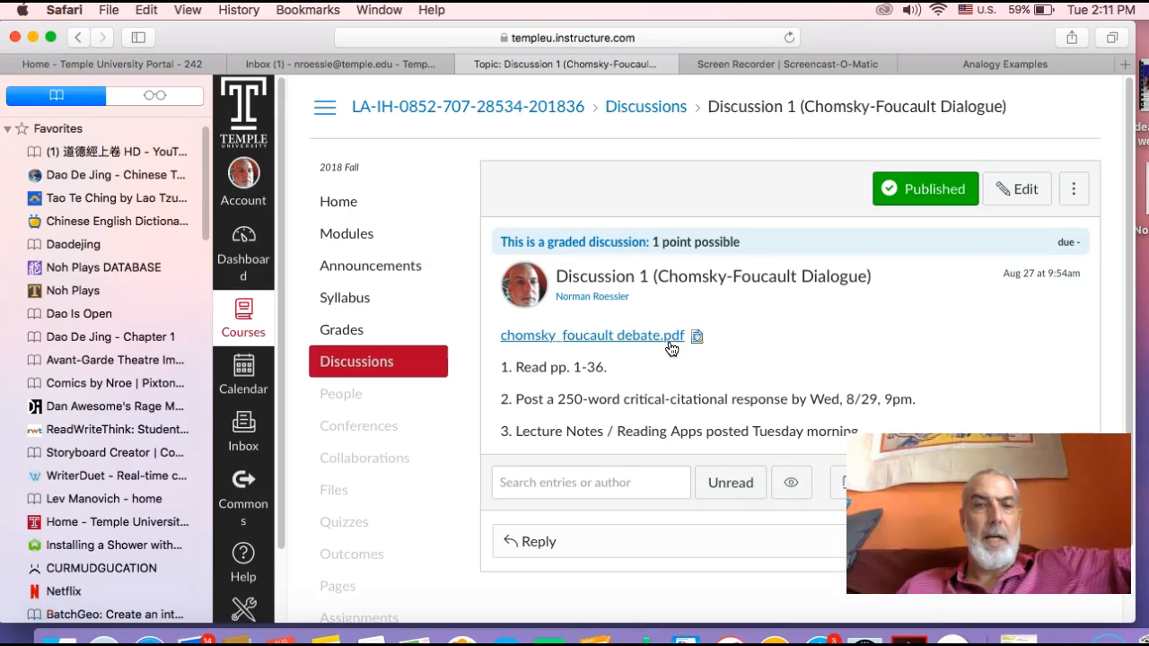
scroll(up, 3)
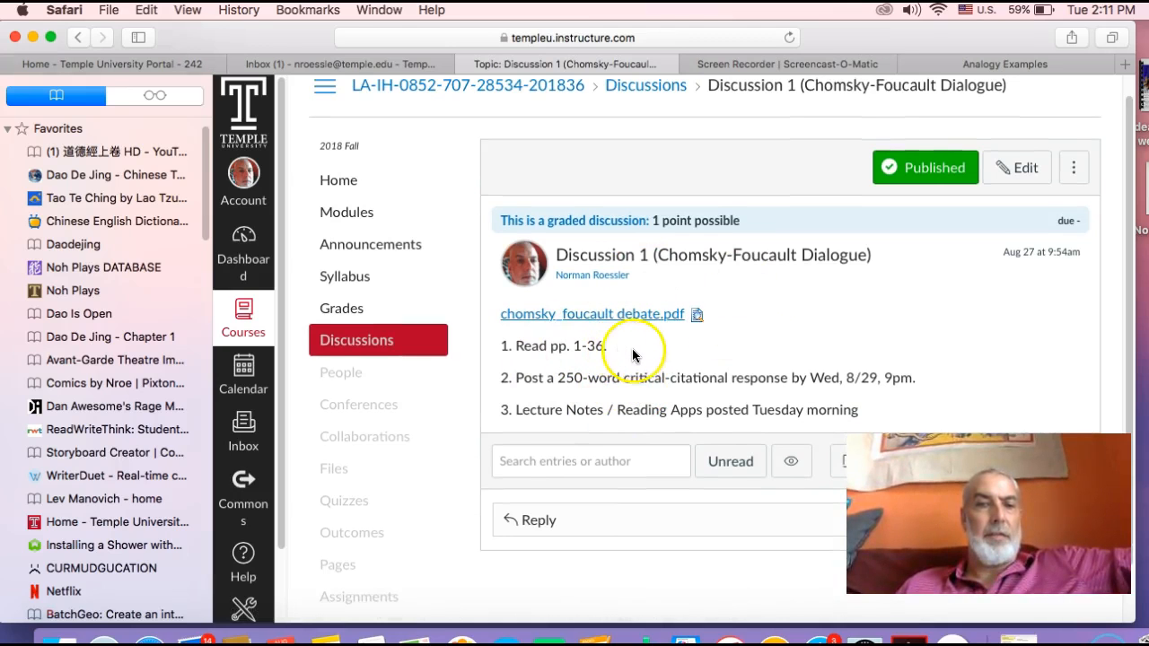
mouse_move(787, 404)
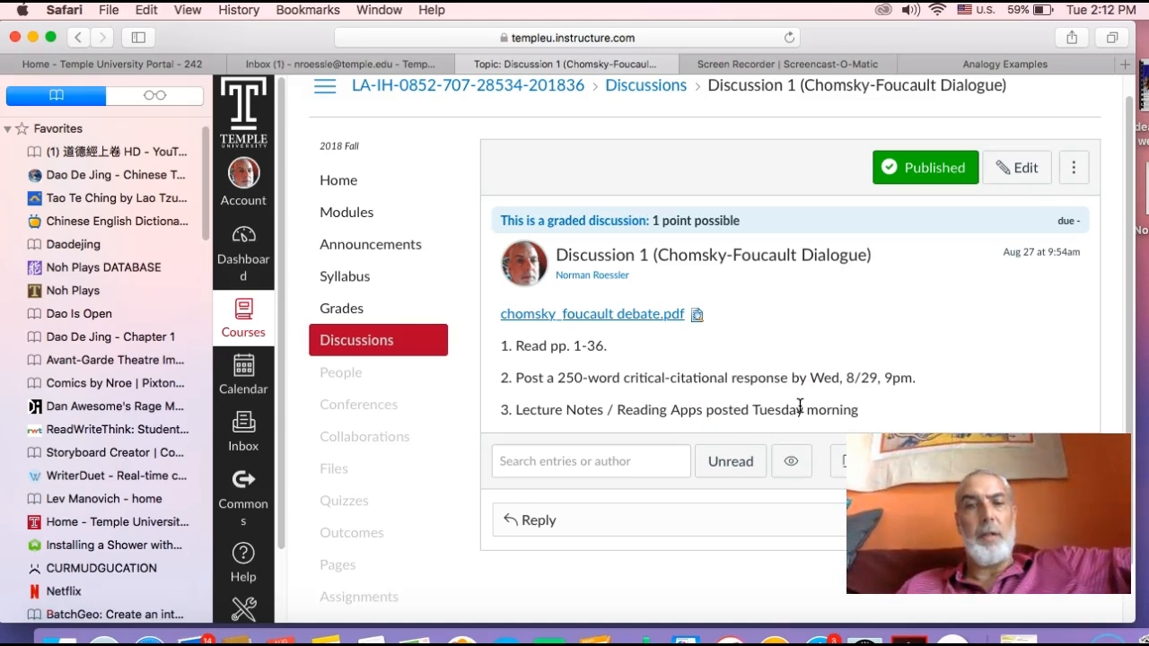
mouse_move(704, 323)
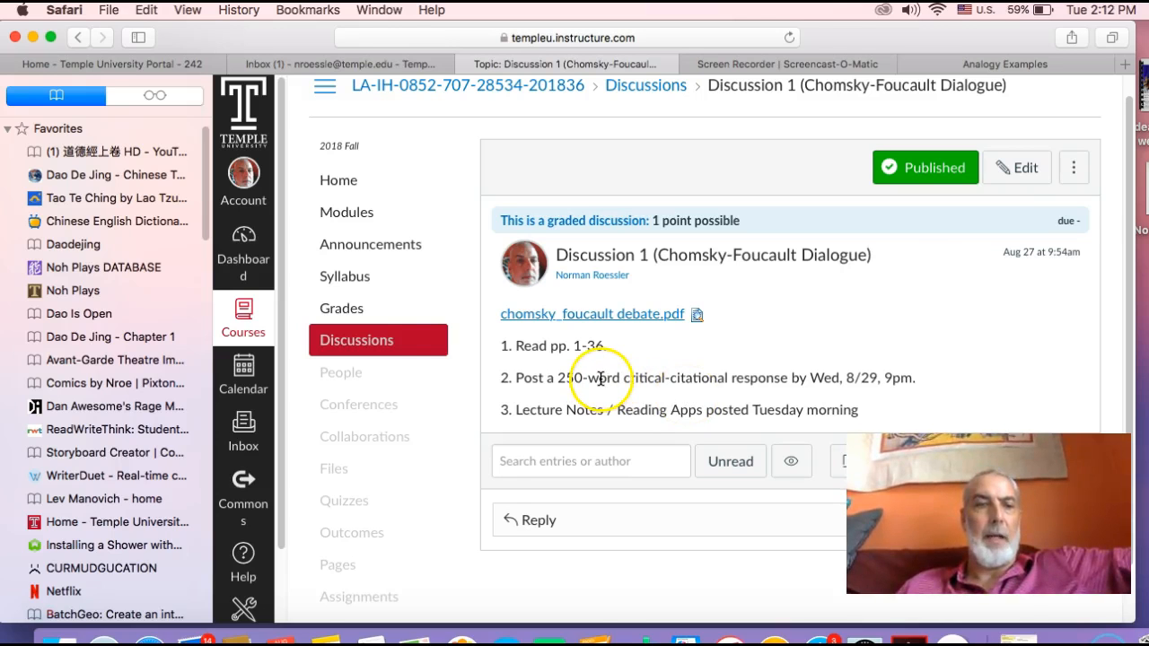
mouse_move(348, 212)
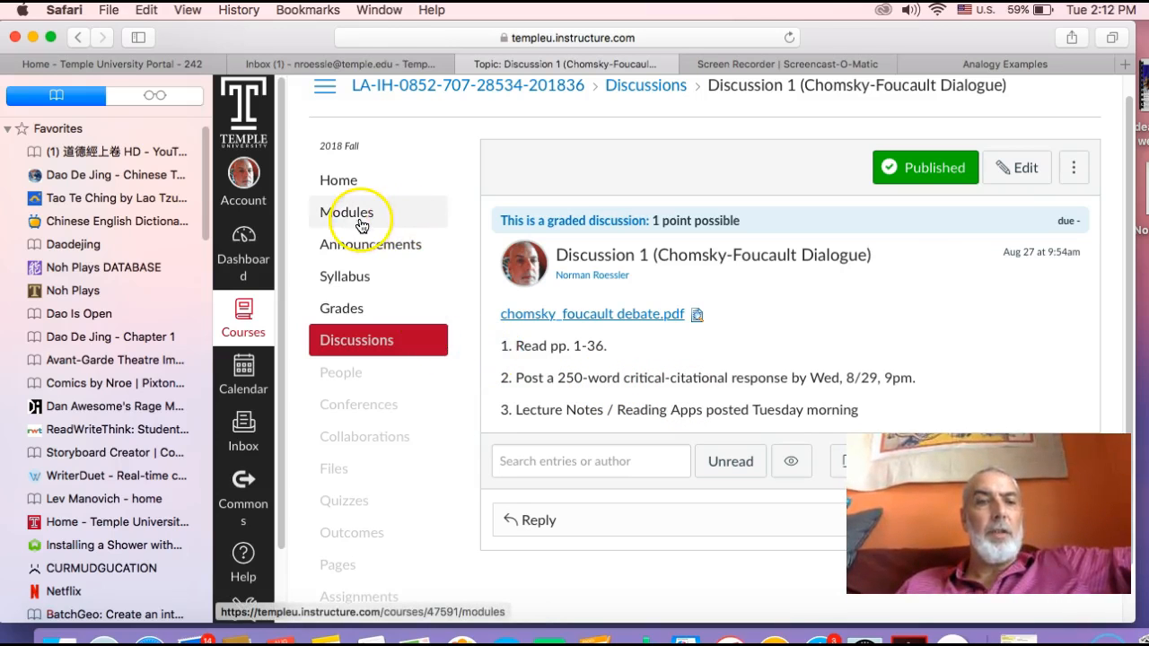
mouse_move(343, 339)
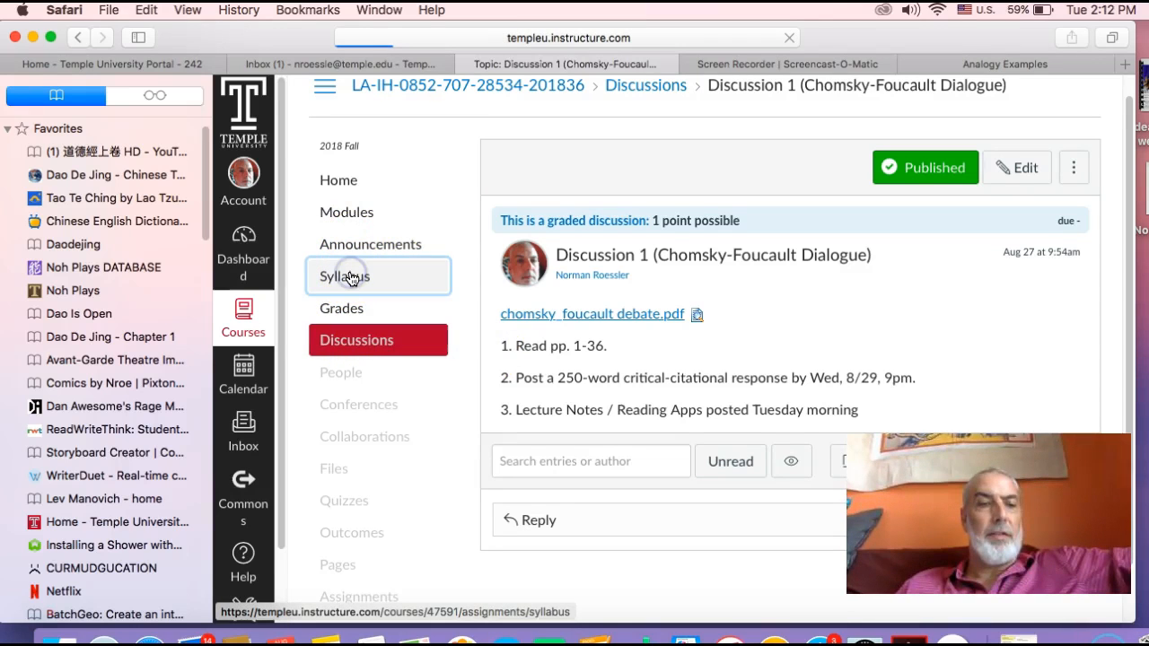
Scroll the Syllabus page through instructor details, attendance and five-exam weights, and pedagogy notes.
click(344, 276)
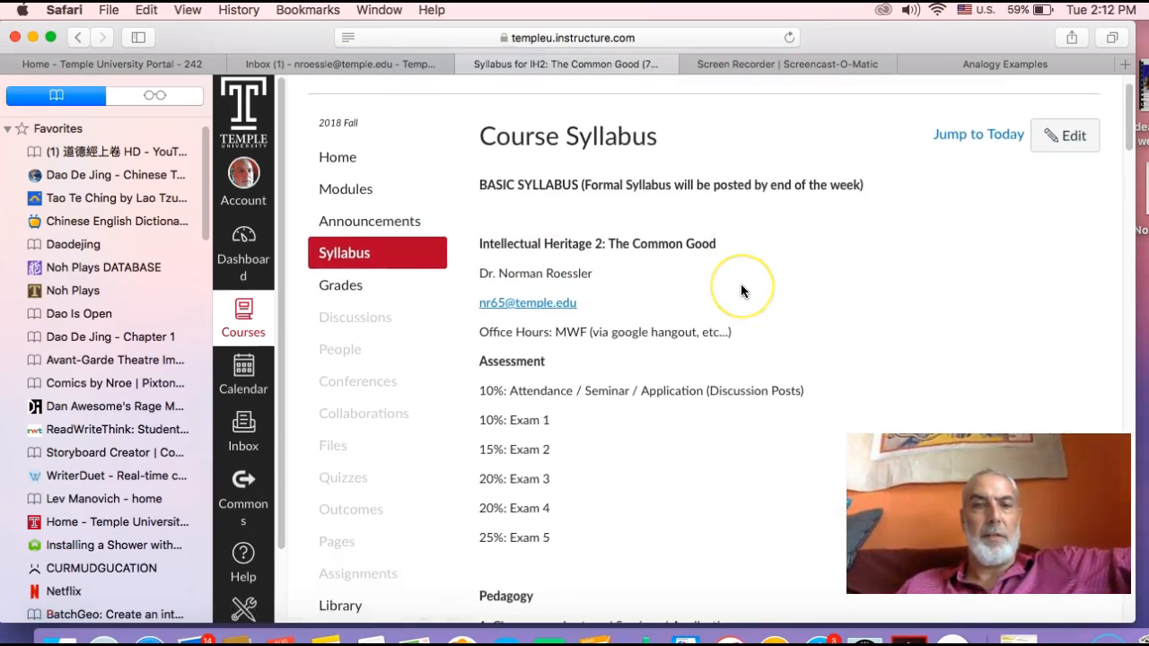
scroll(down, 3)
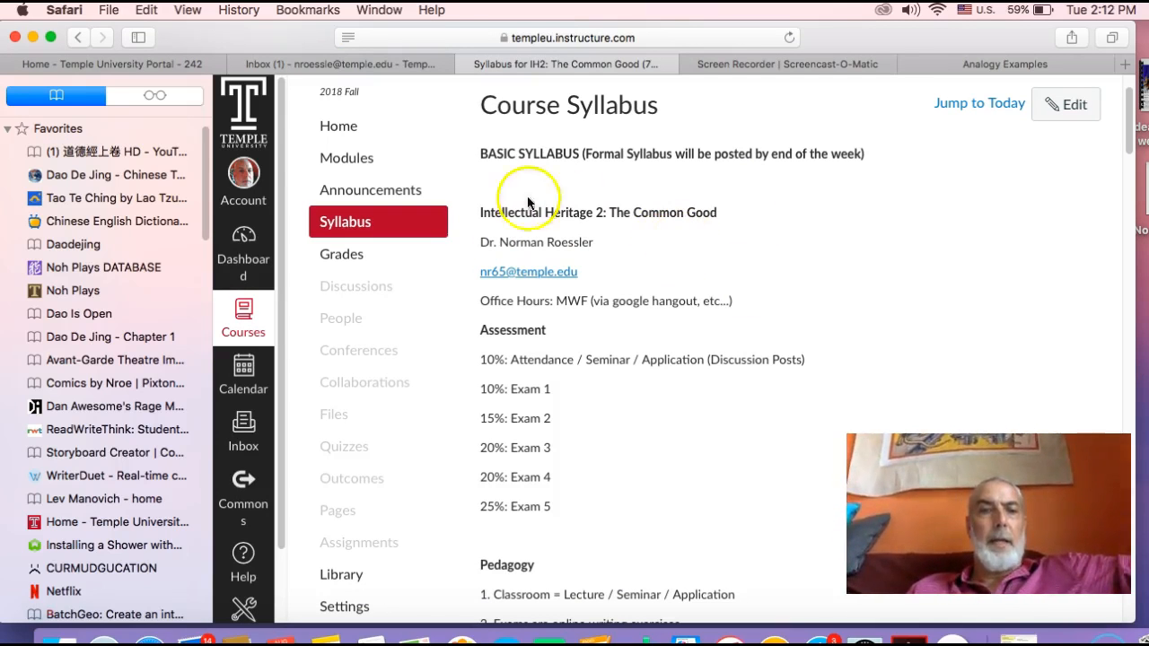
mouse_move(659, 269)
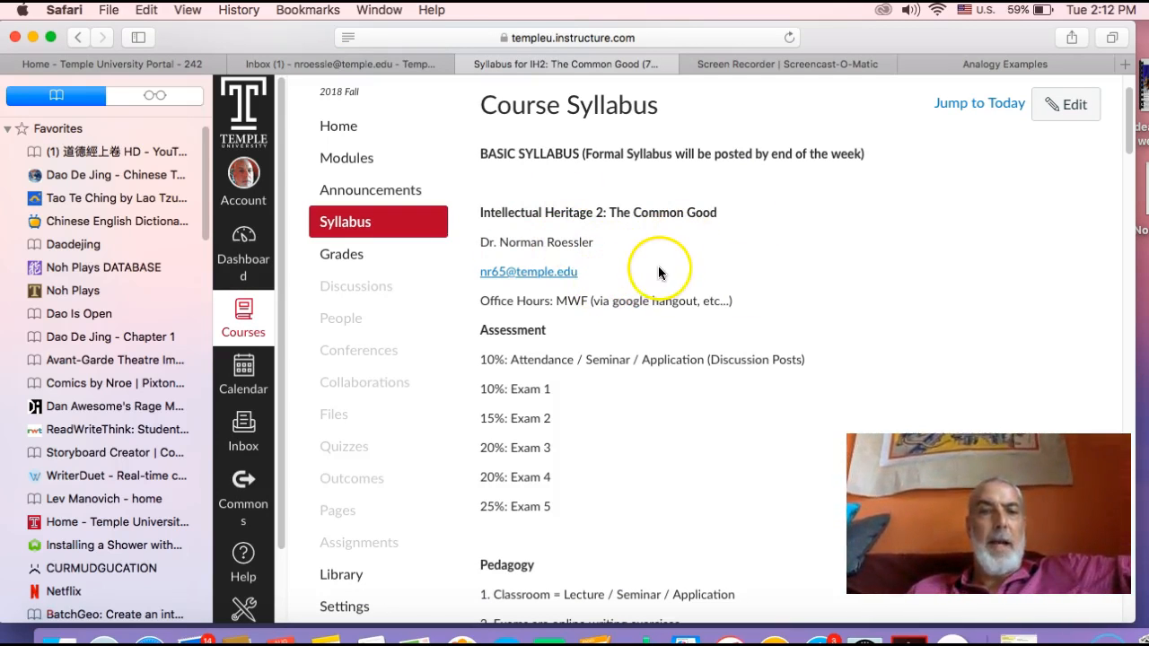
scroll(down, 3)
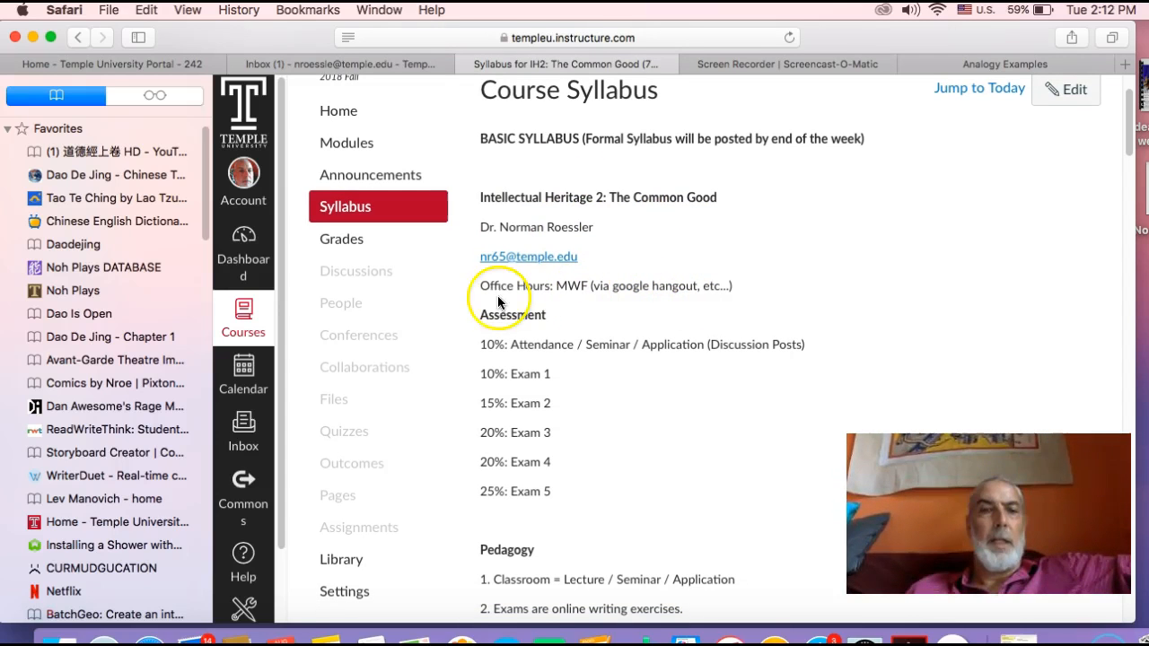
scroll(down, 3)
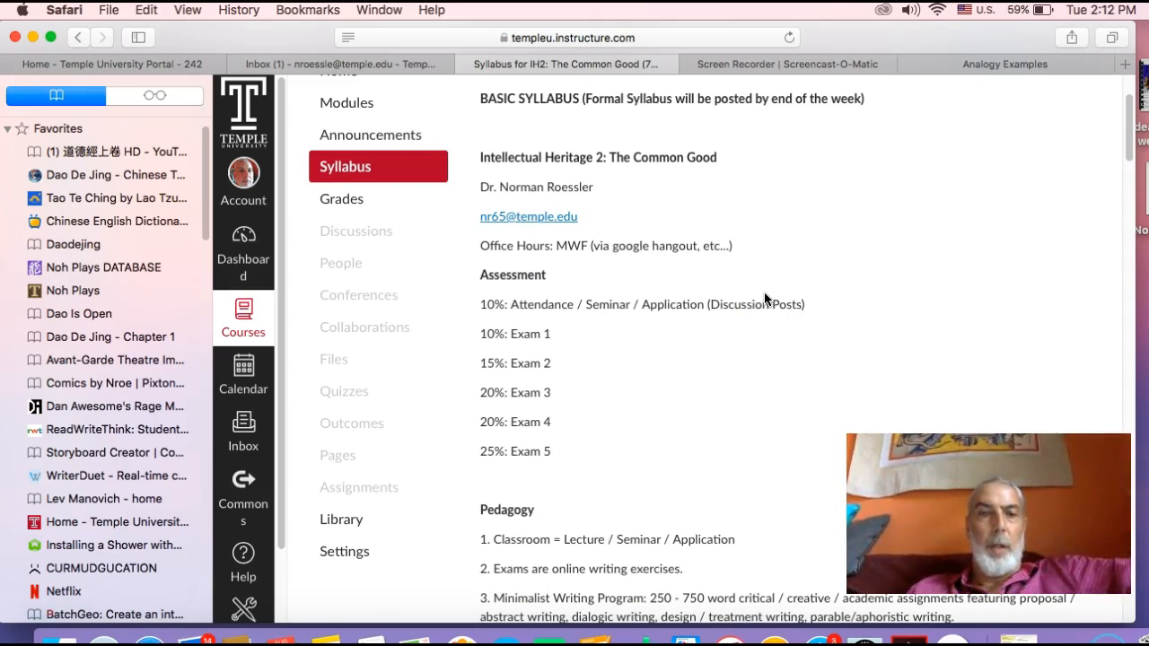
scroll(up, 3)
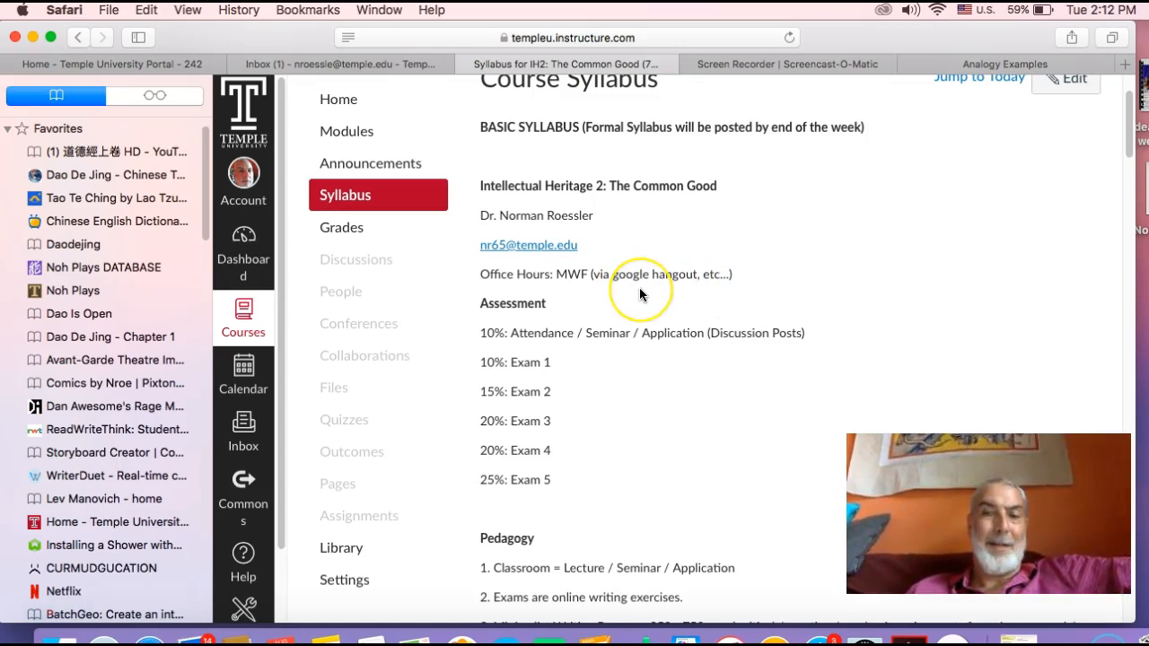
mouse_move(648, 296)
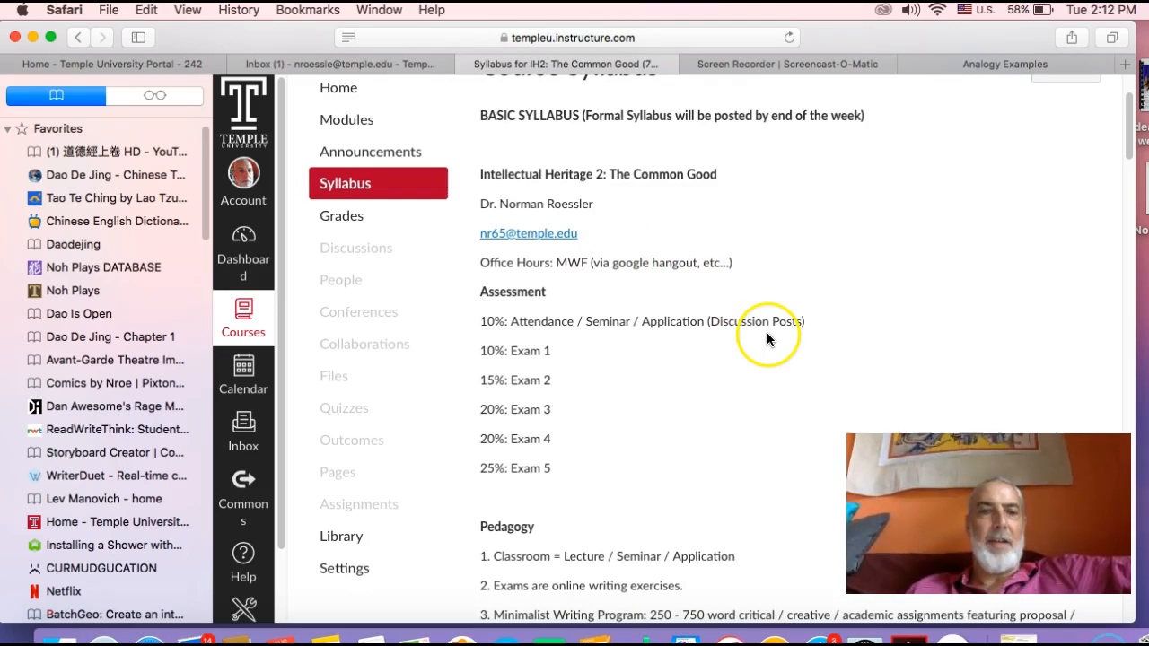
scroll(down, 3)
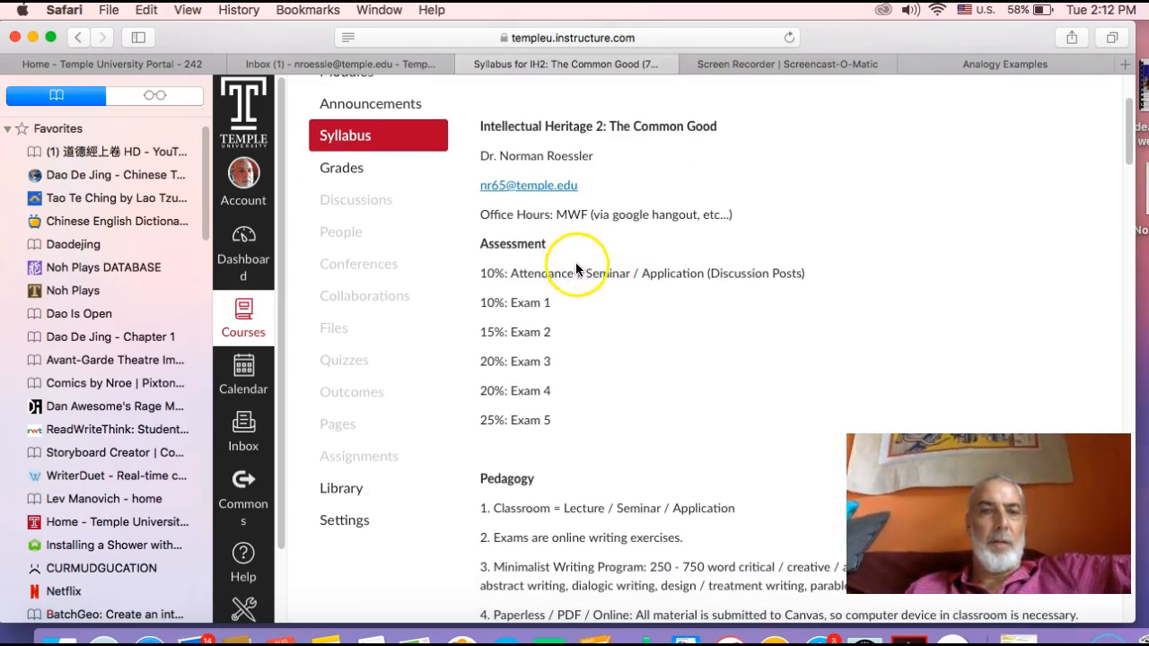
mouse_move(616, 404)
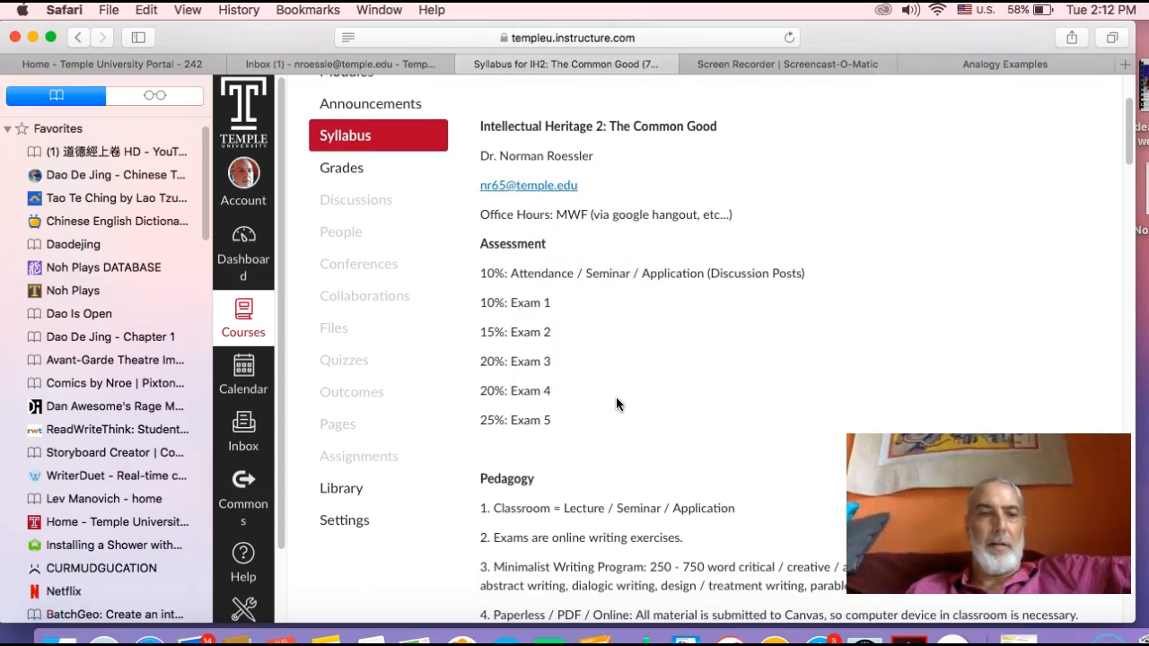